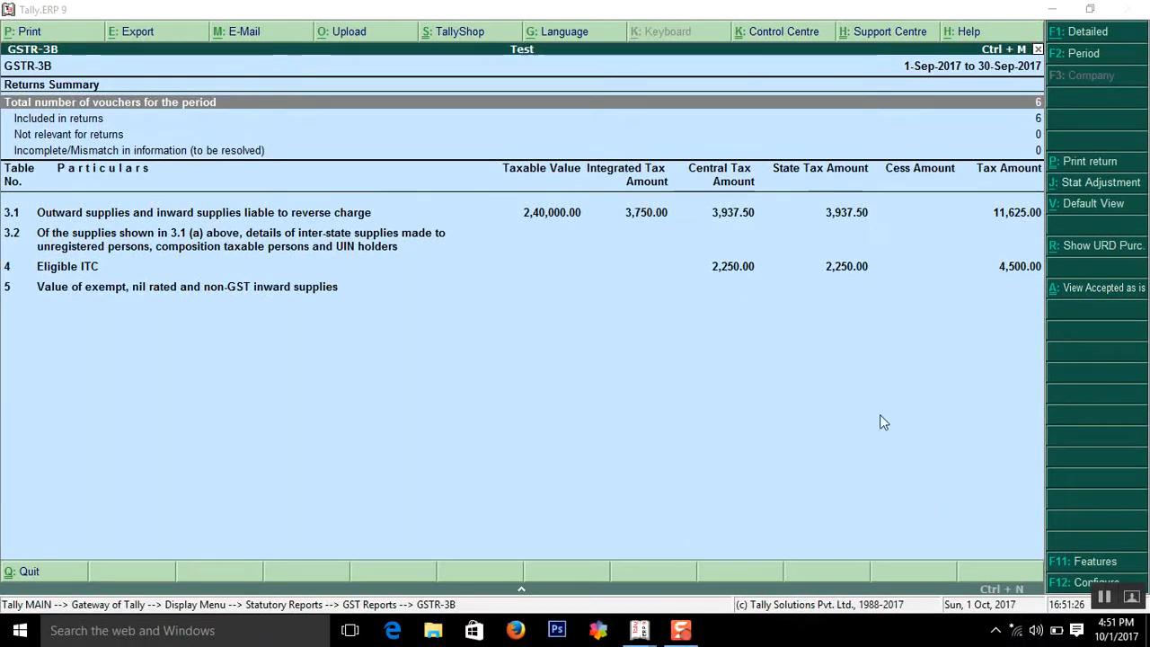
{"action": "mouse_move", "coordinate": [737, 342]}
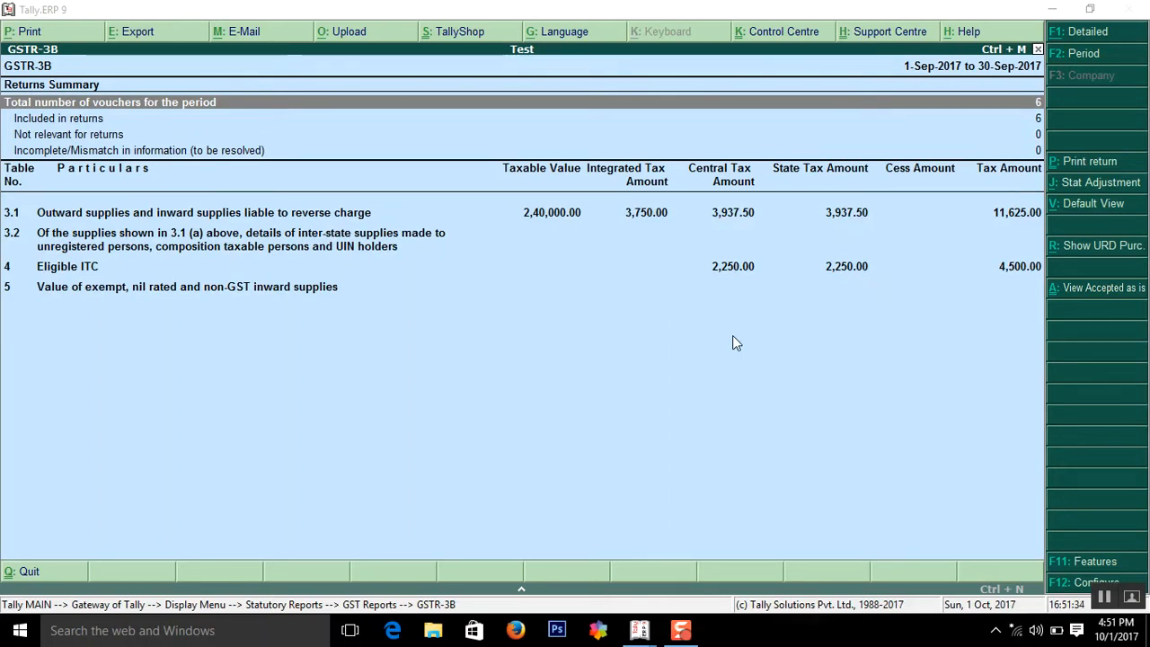
{"action": "mouse_move", "coordinate": [644, 401]}
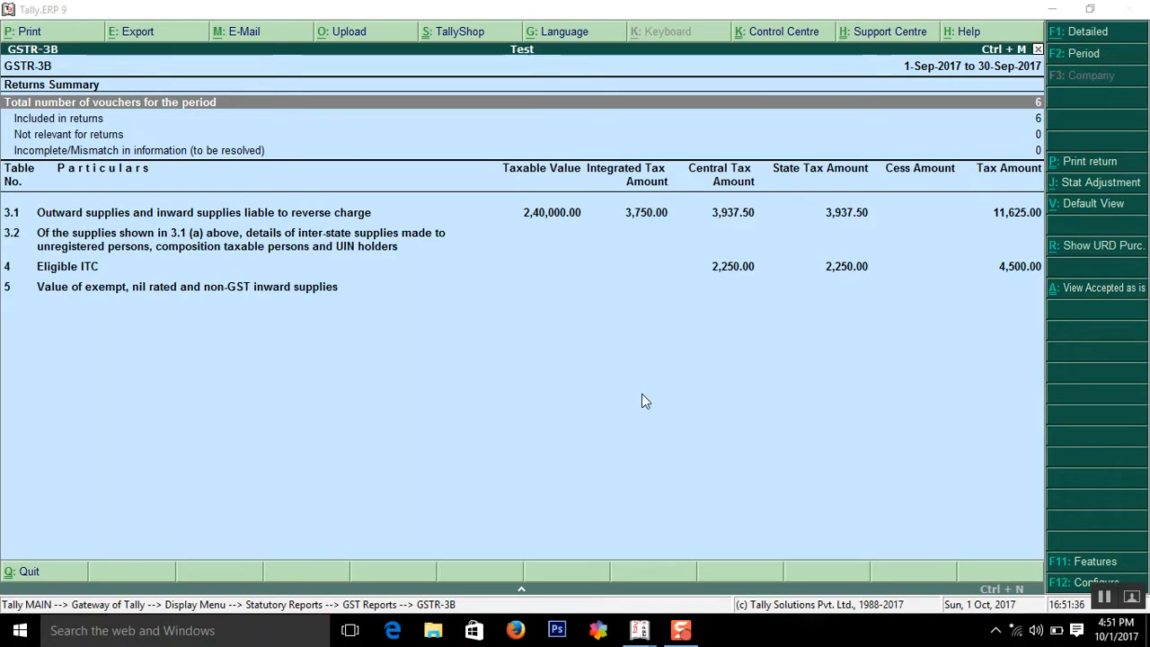
{"action": "mouse_move", "coordinate": [812, 298]}
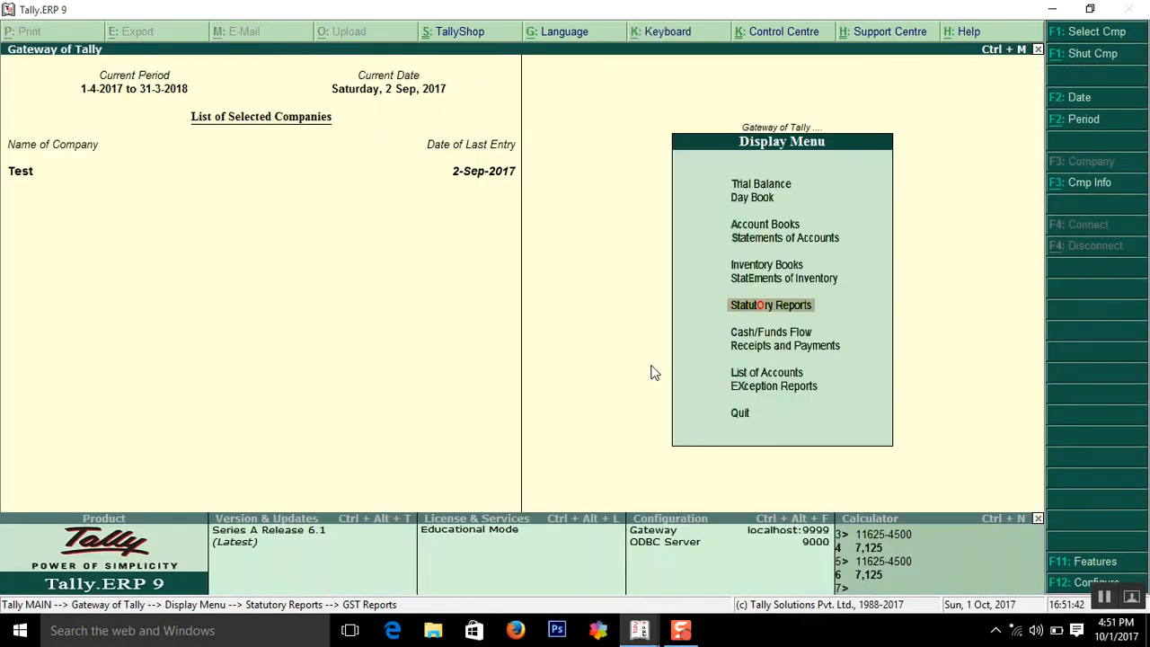
Reopen the GSTR-3B return summary via Display > Statutory Reports > GST Reports.
{"action": "key", "text": "Escape"}
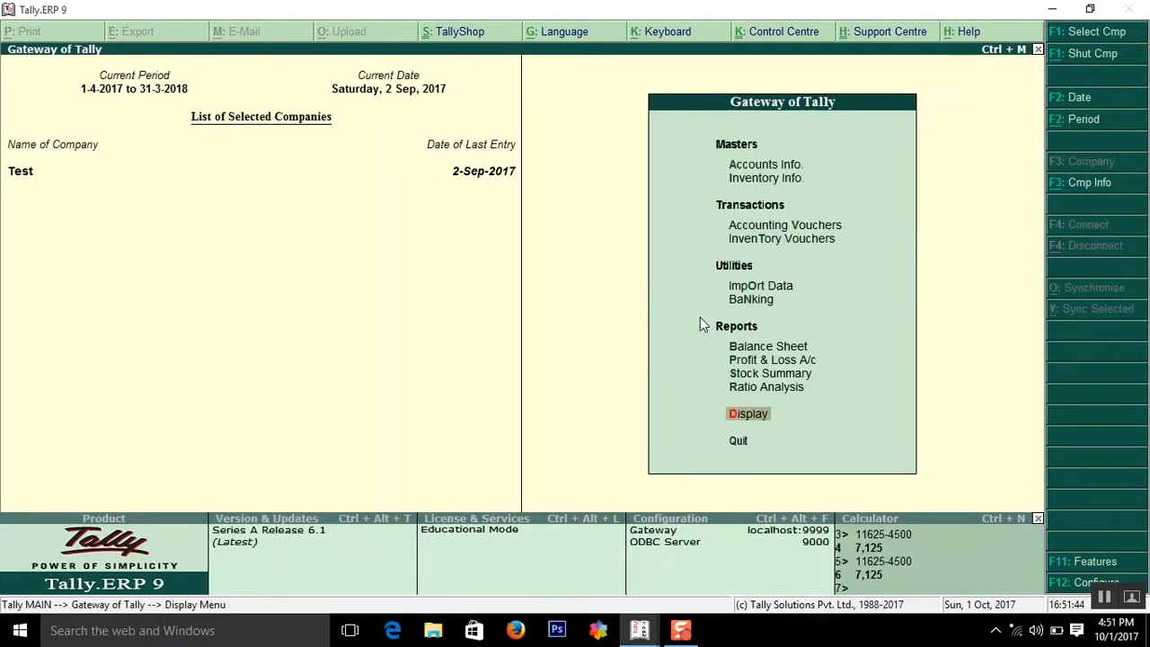
{"action": "left_click", "coordinate": [747, 414]}
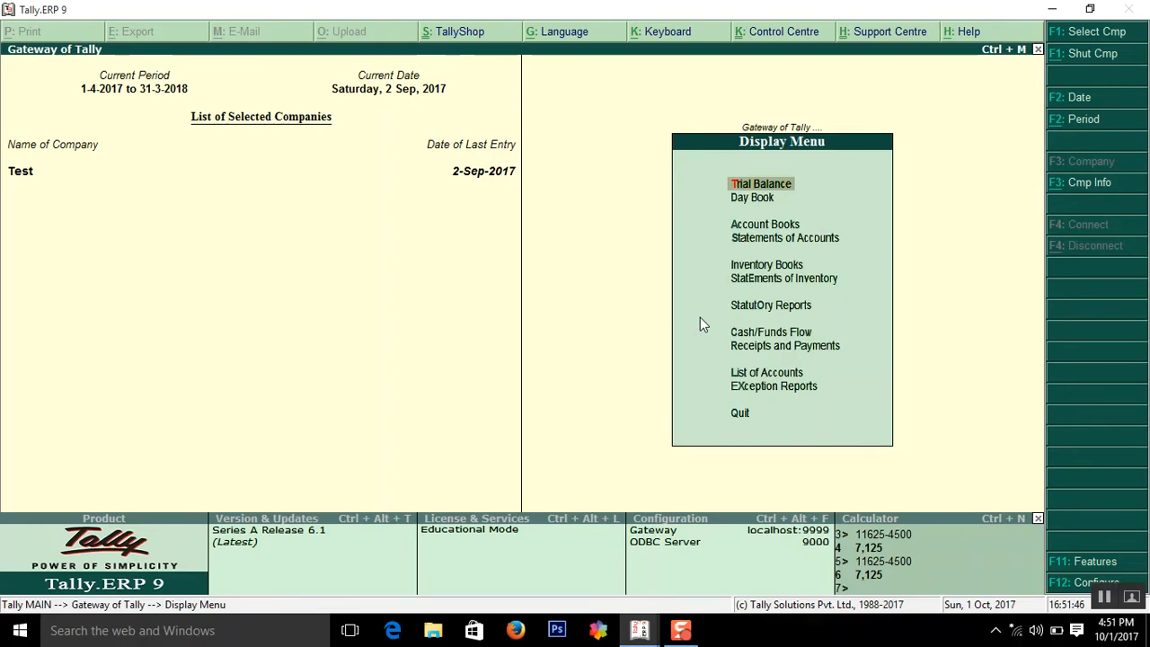
{"action": "left_click", "coordinate": [769, 306]}
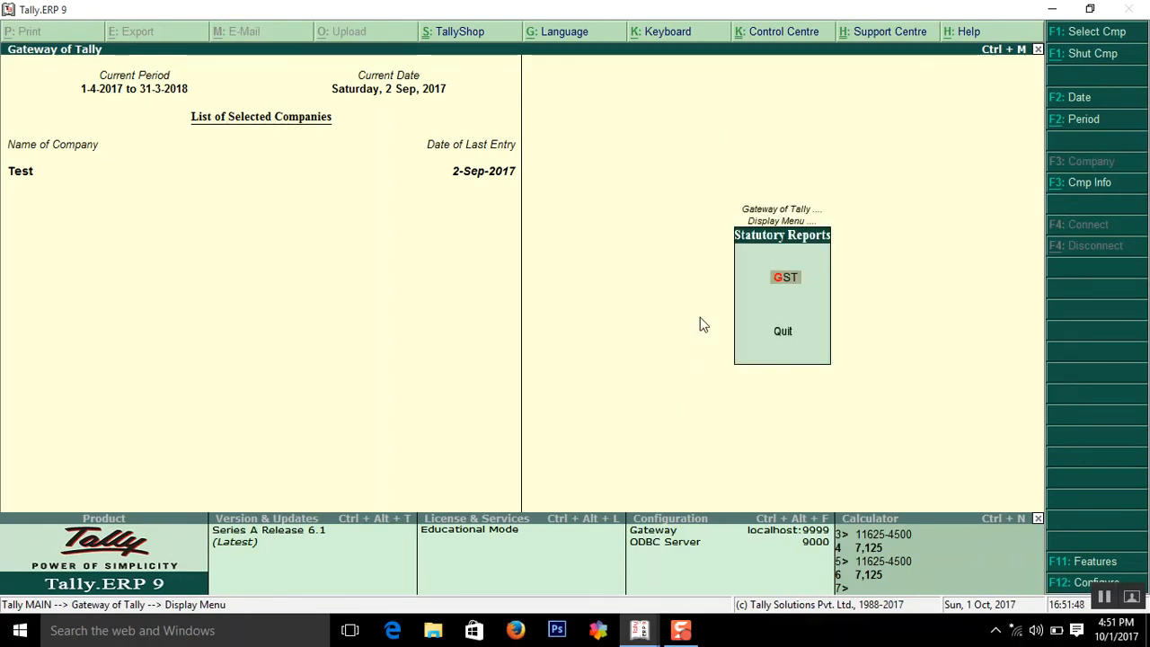
{"action": "left_click", "coordinate": [785, 276]}
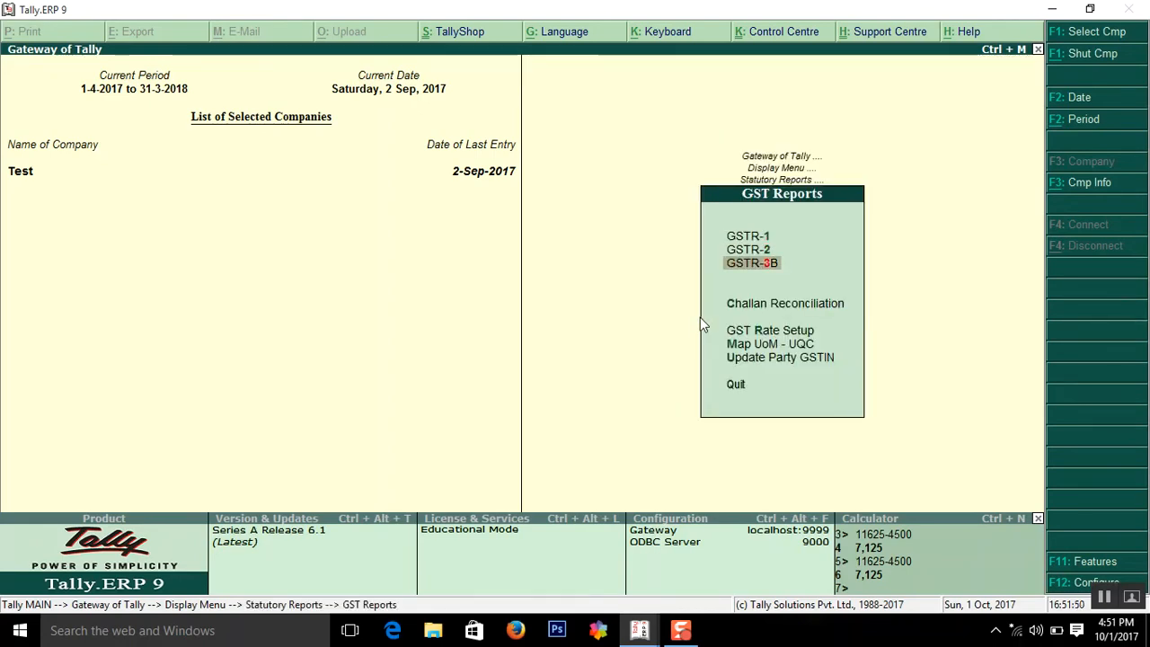
{"action": "left_click", "coordinate": [752, 262]}
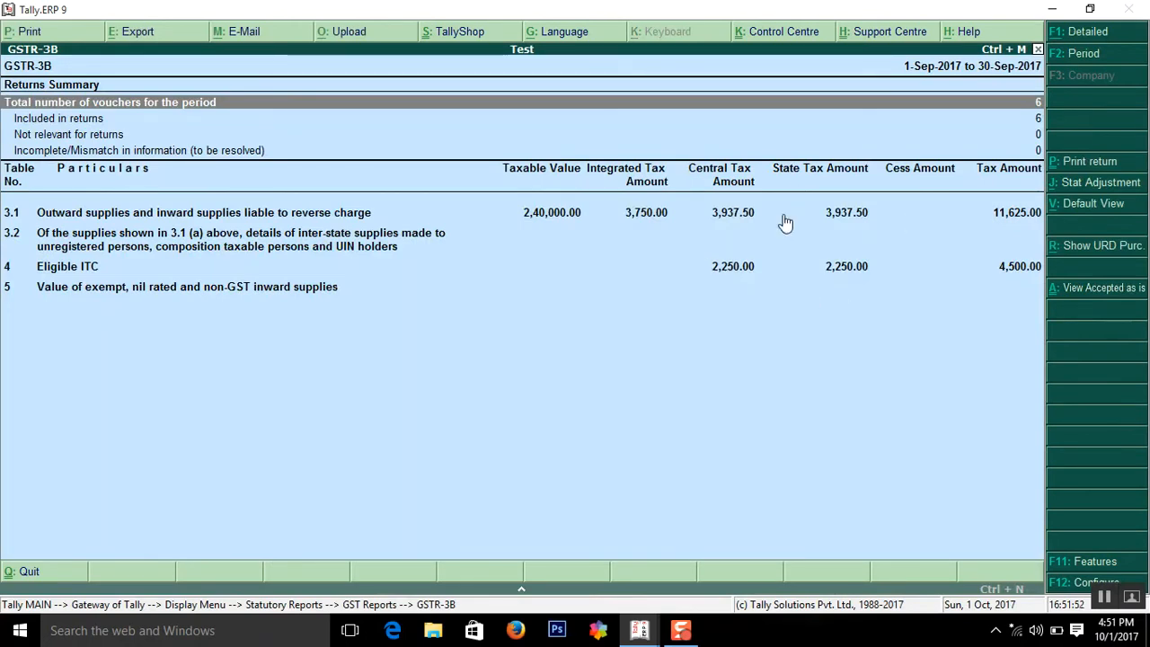
{"action": "mouse_move", "coordinate": [956, 75]}
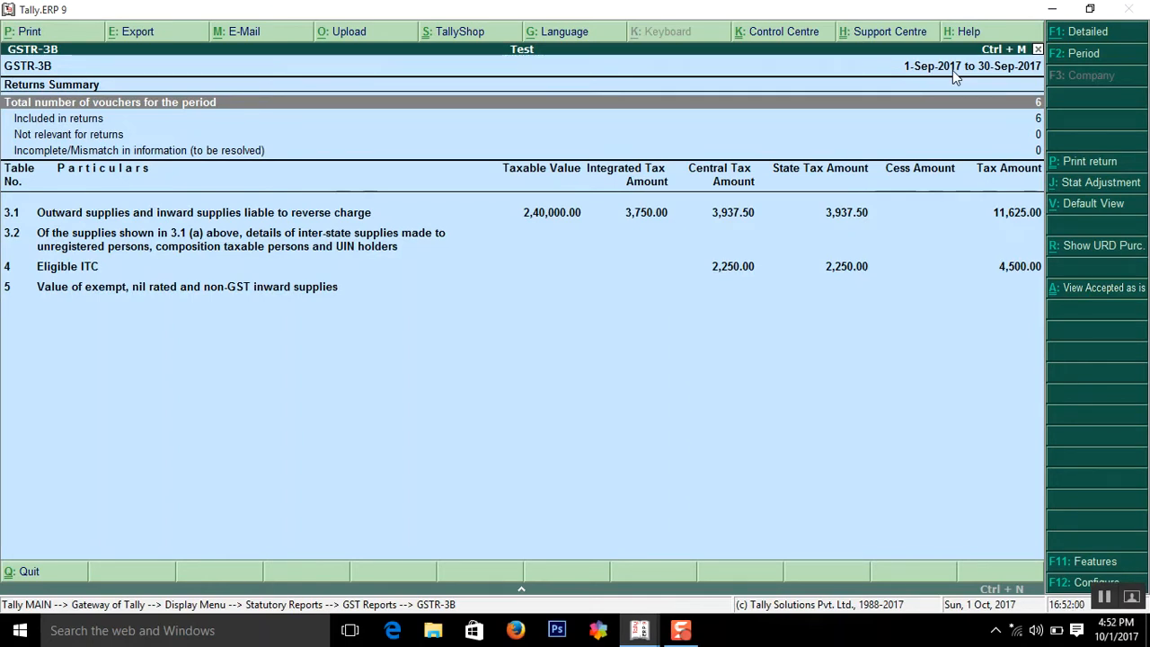
{"action": "mouse_move", "coordinate": [920, 180]}
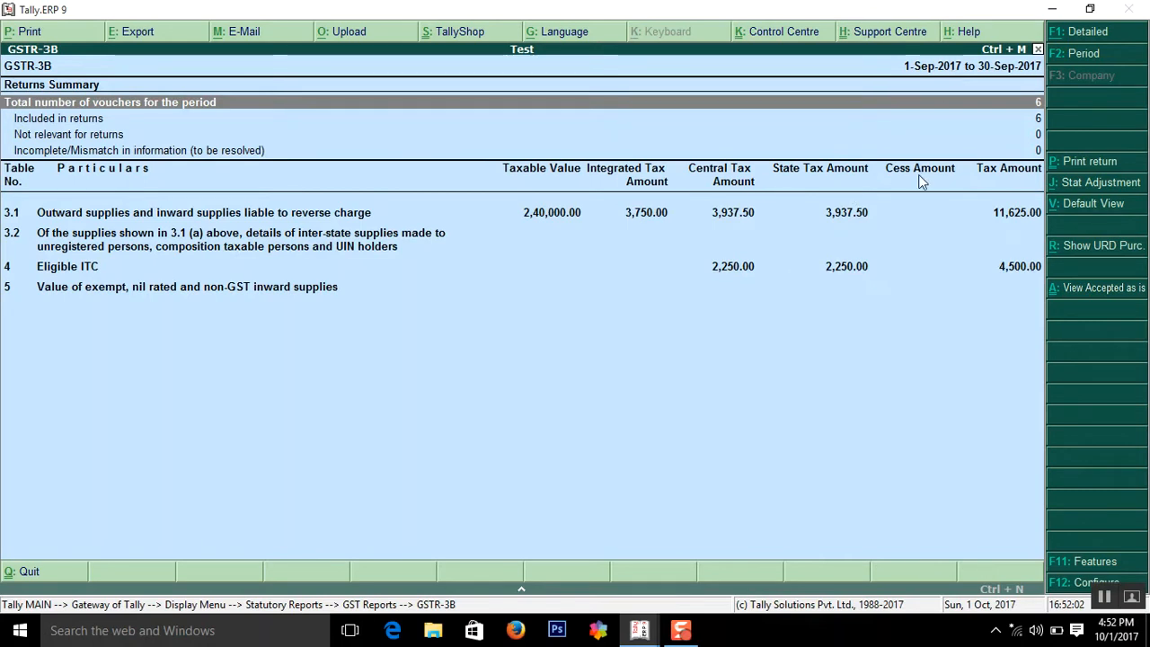
{"action": "mouse_move", "coordinate": [931, 234]}
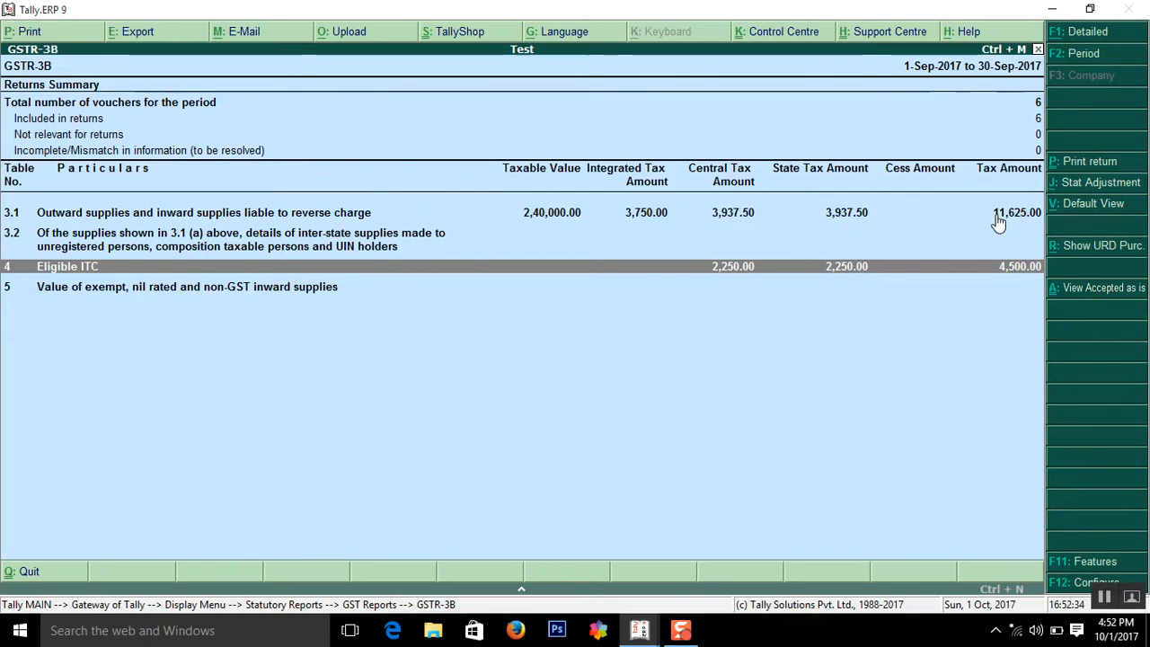
{"action": "mouse_move", "coordinate": [751, 296]}
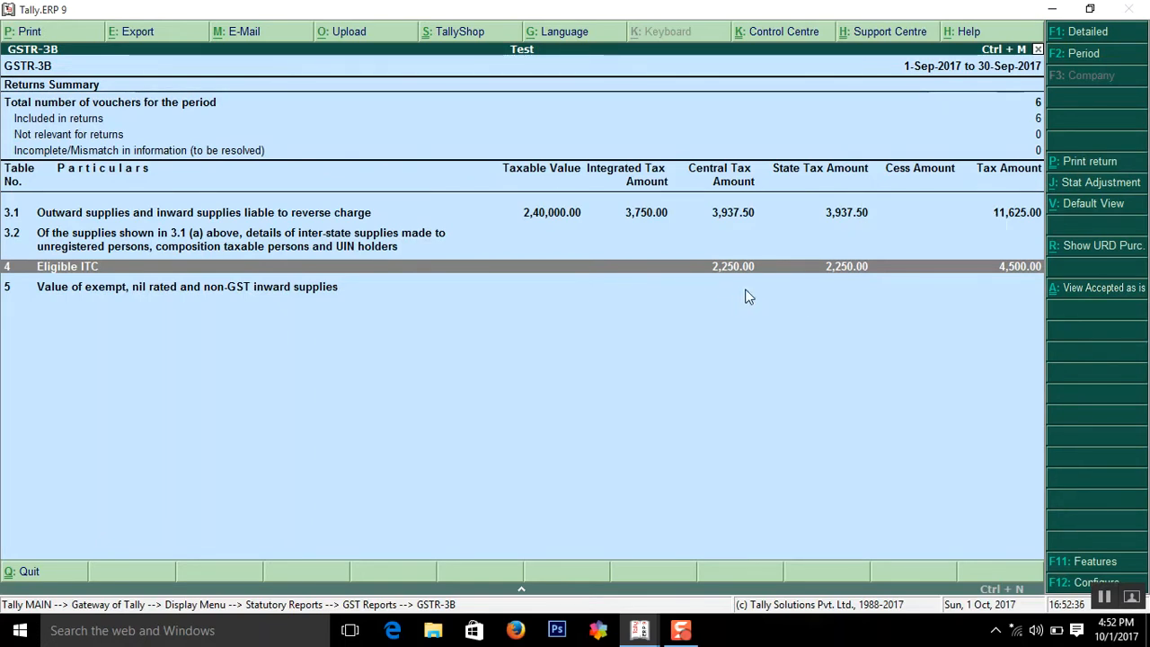
{"action": "mouse_move", "coordinate": [827, 296]}
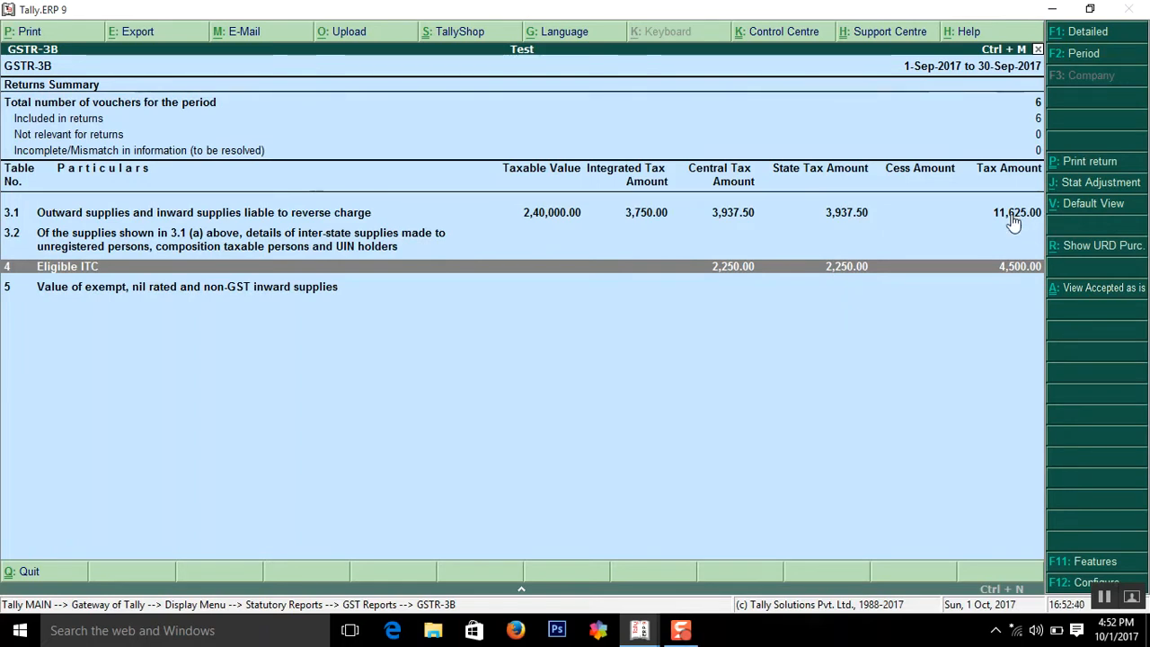
{"action": "mouse_move", "coordinate": [1013, 232]}
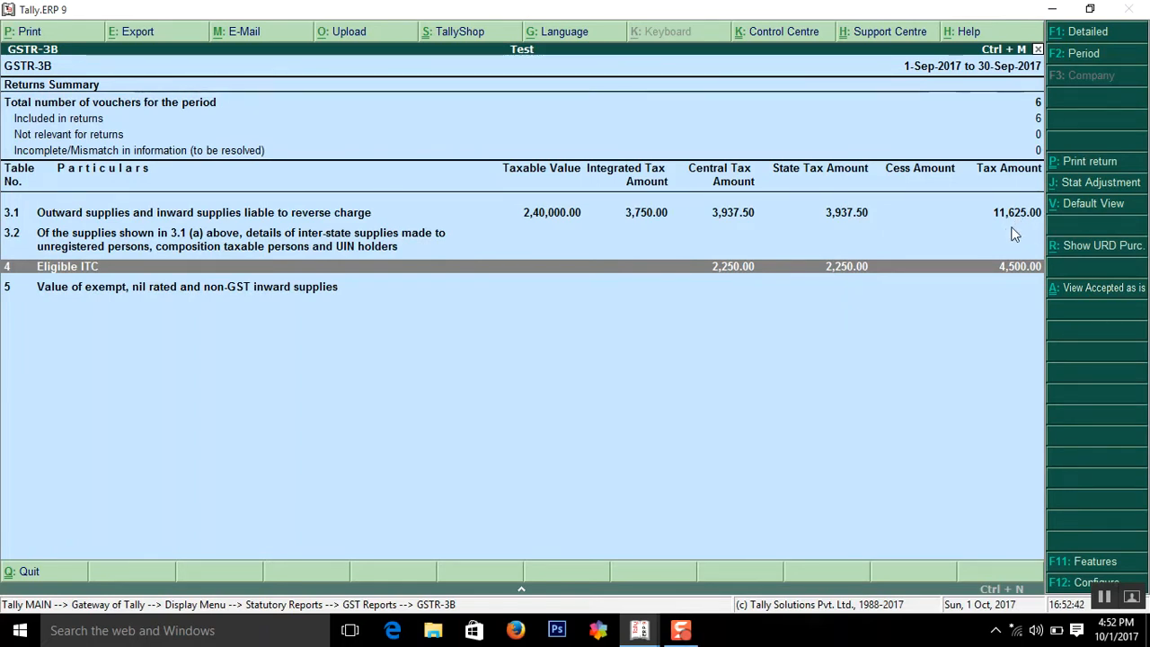
{"action": "mouse_move", "coordinate": [1015, 277]}
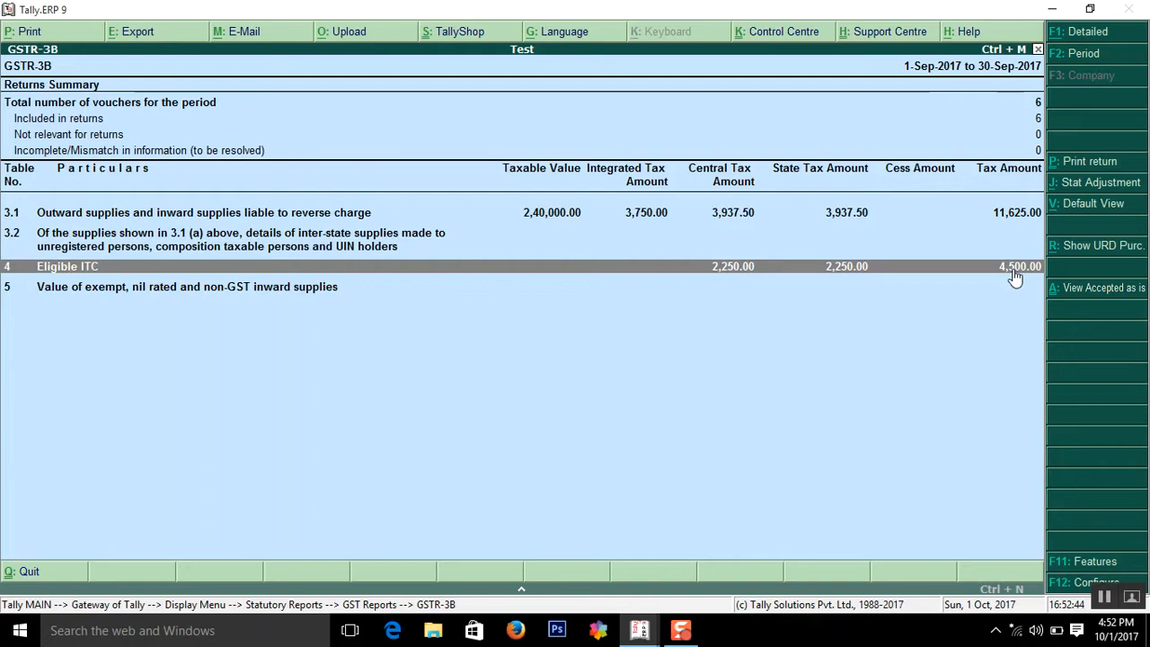
{"action": "mouse_move", "coordinate": [996, 312]}
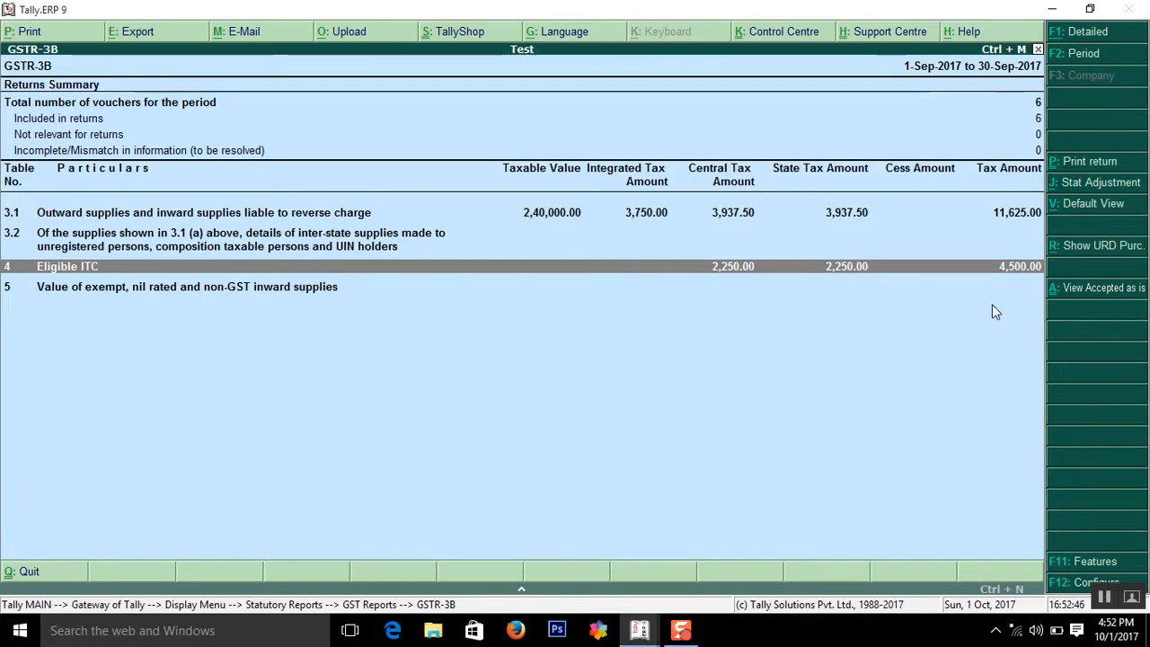
{"action": "mouse_move", "coordinate": [931, 389]}
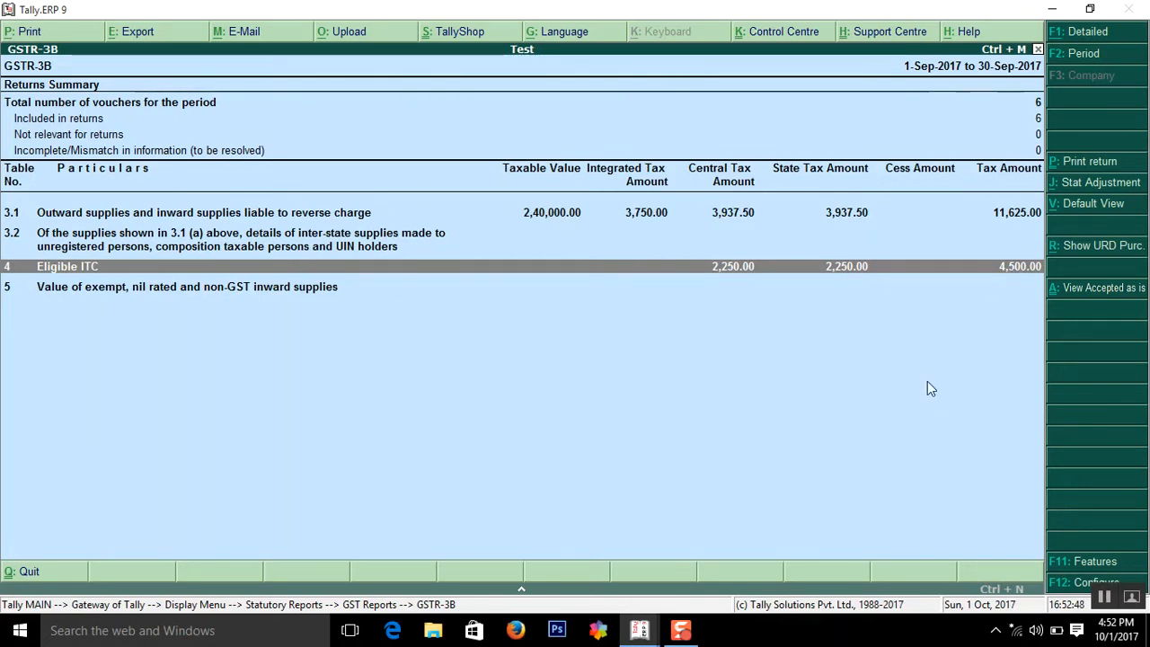
{"action": "mouse_move", "coordinate": [777, 342]}
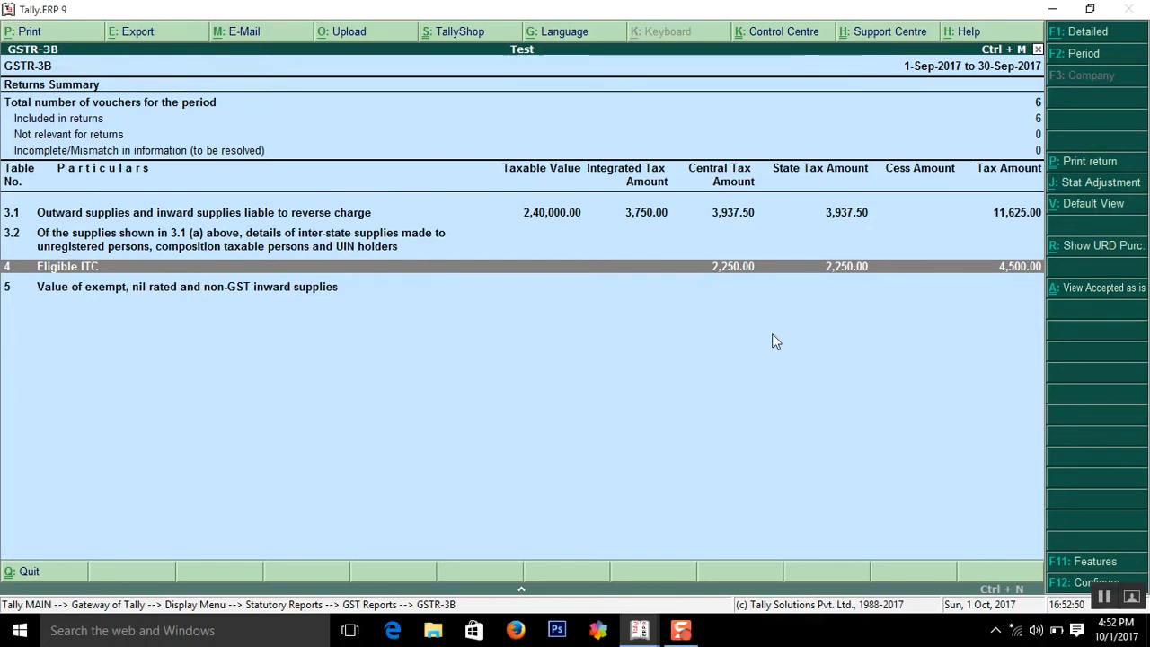
{"action": "mouse_move", "coordinate": [649, 431]}
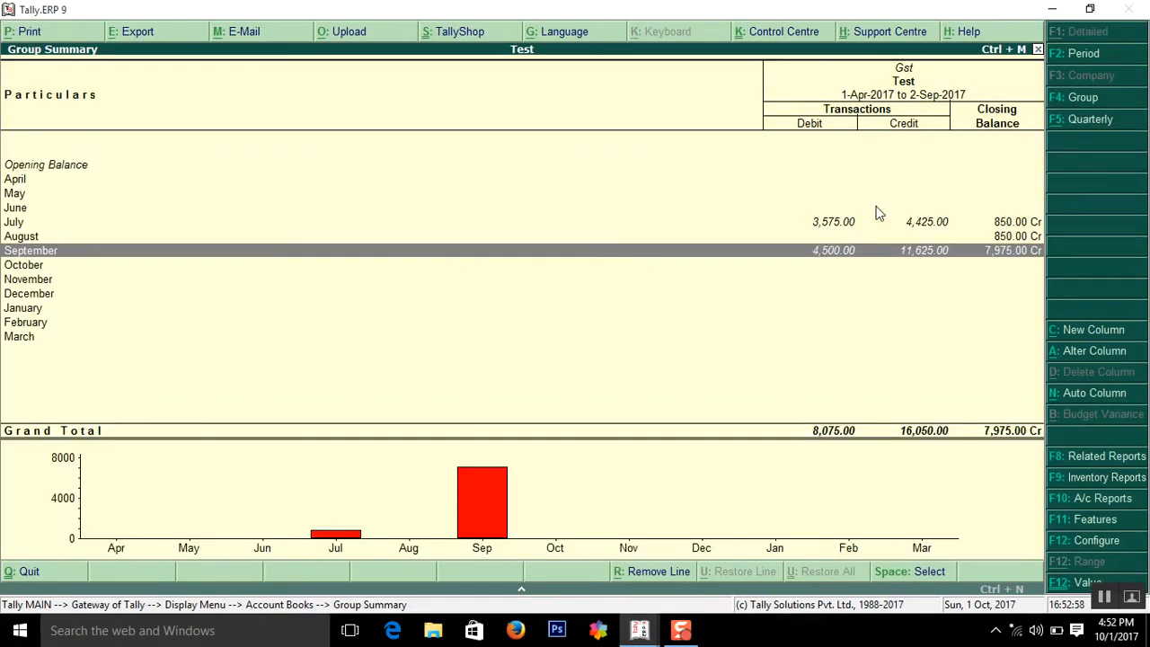
Show the Gst group summary from Account Books, listing CGST, SGST and IGST balances.
{"action": "key", "text": "Escape"}
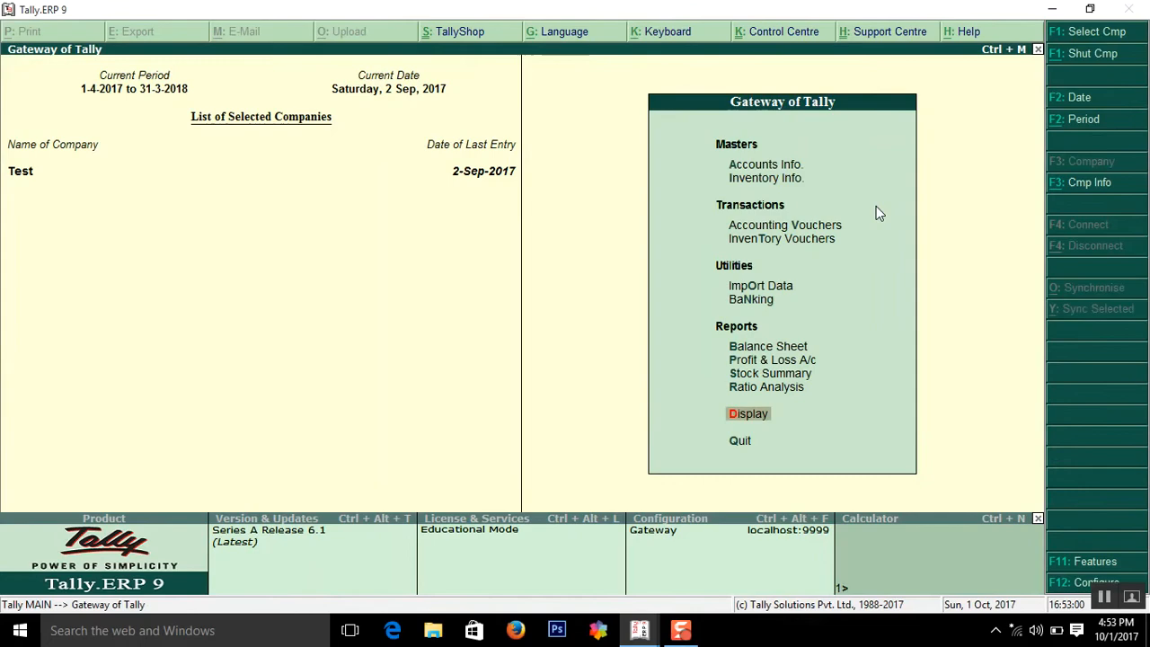
{"action": "left_click", "coordinate": [747, 413]}
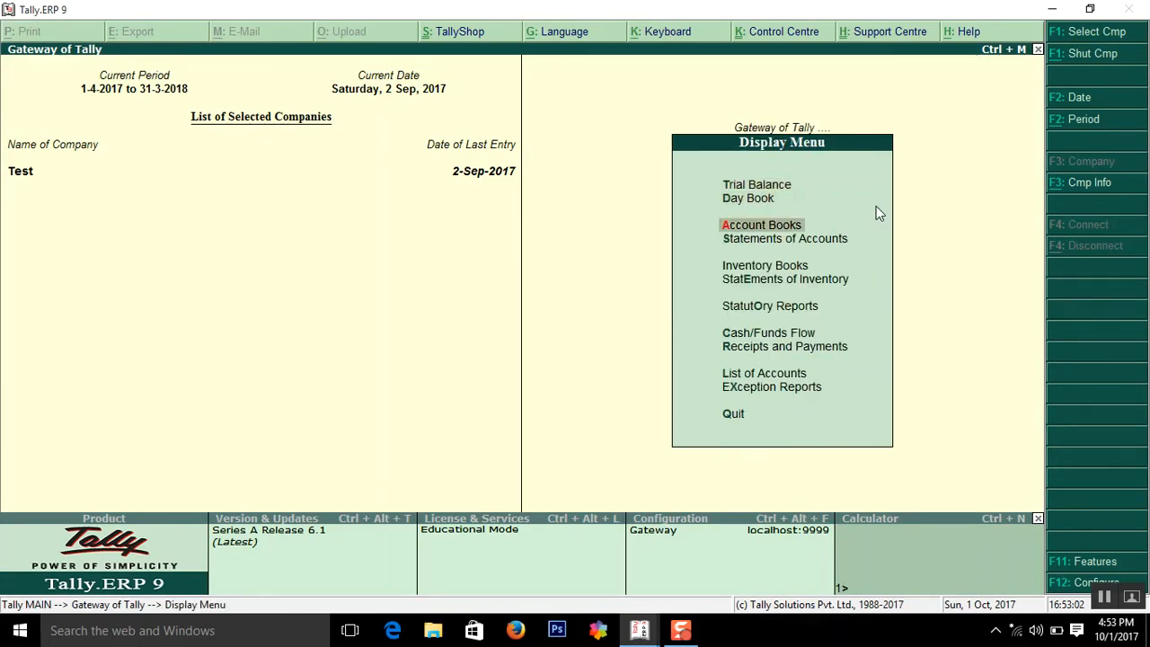
{"action": "left_click", "coordinate": [762, 225]}
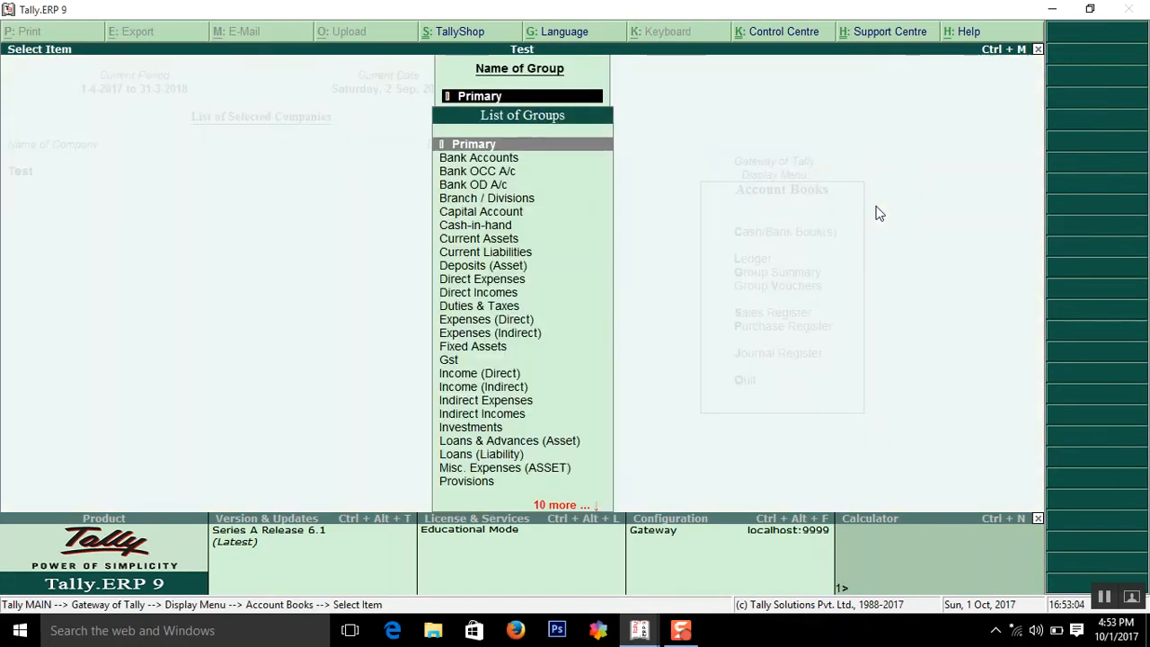
{"action": "left_click", "coordinate": [449, 359]}
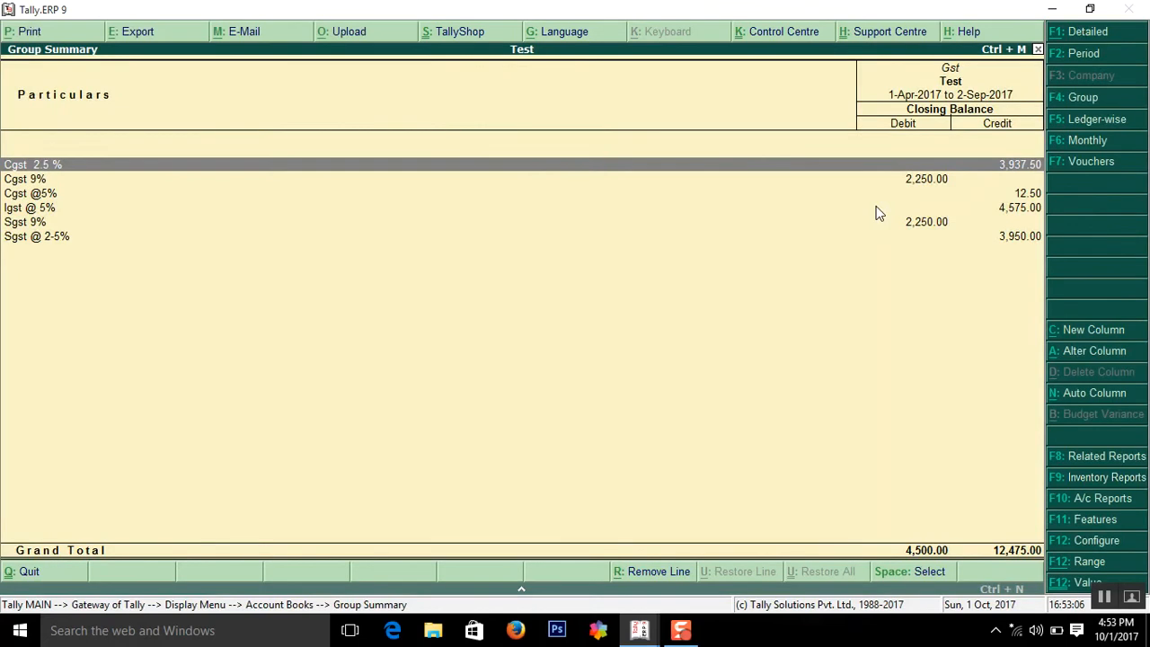
{"action": "mouse_move", "coordinate": [1075, 151]}
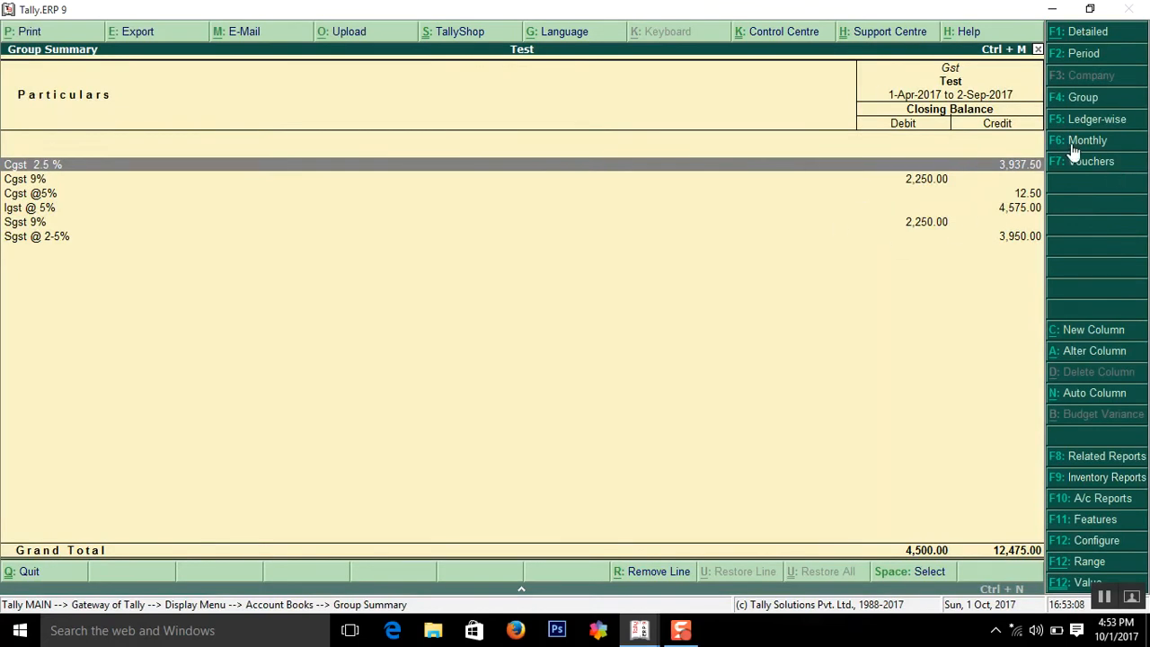
Set the Gst group summary period to 1-Sep-2017 to 30-Sep-2017.
{"action": "left_click", "coordinate": [1088, 141]}
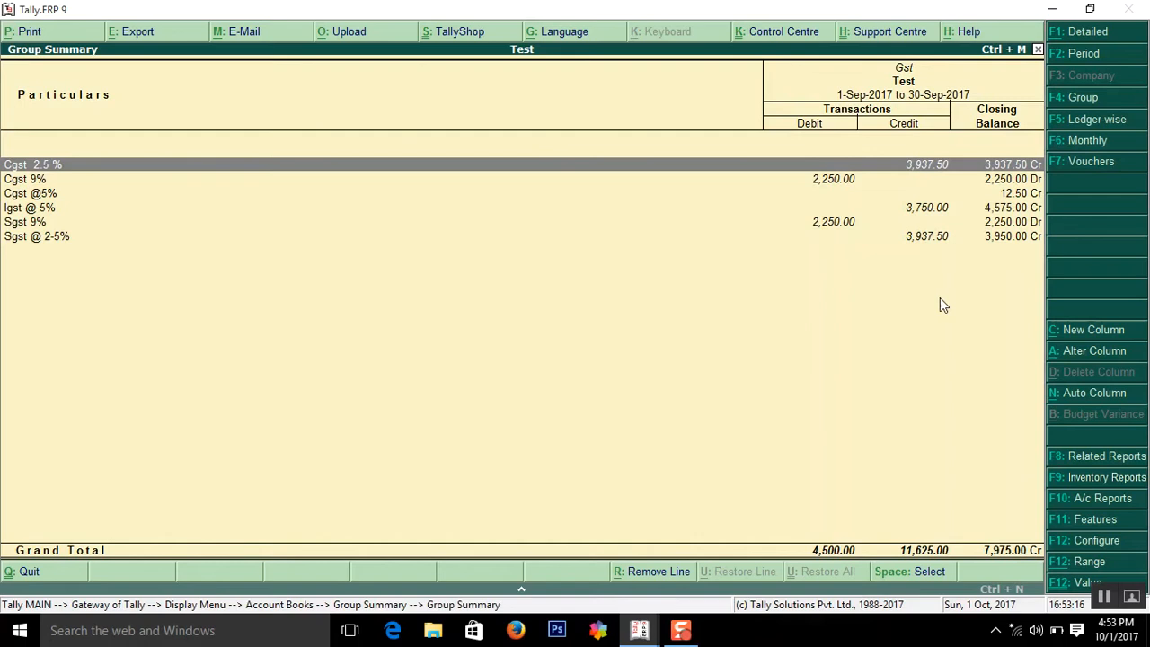
{"action": "mouse_move", "coordinate": [944, 196]}
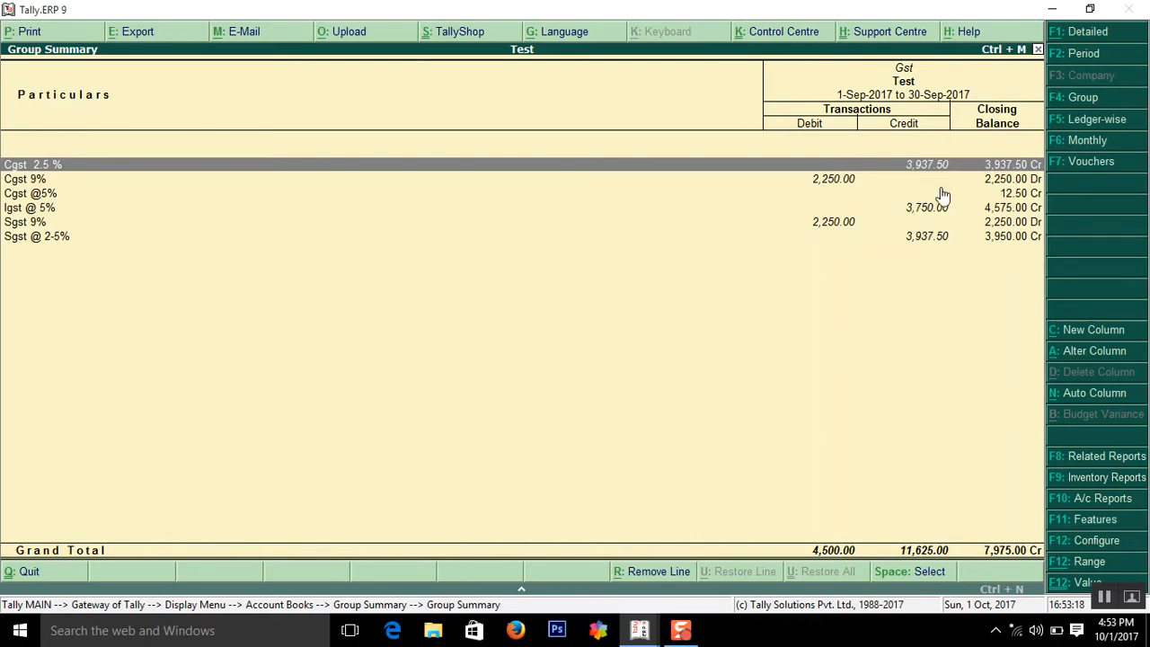
{"action": "mouse_move", "coordinate": [913, 554]}
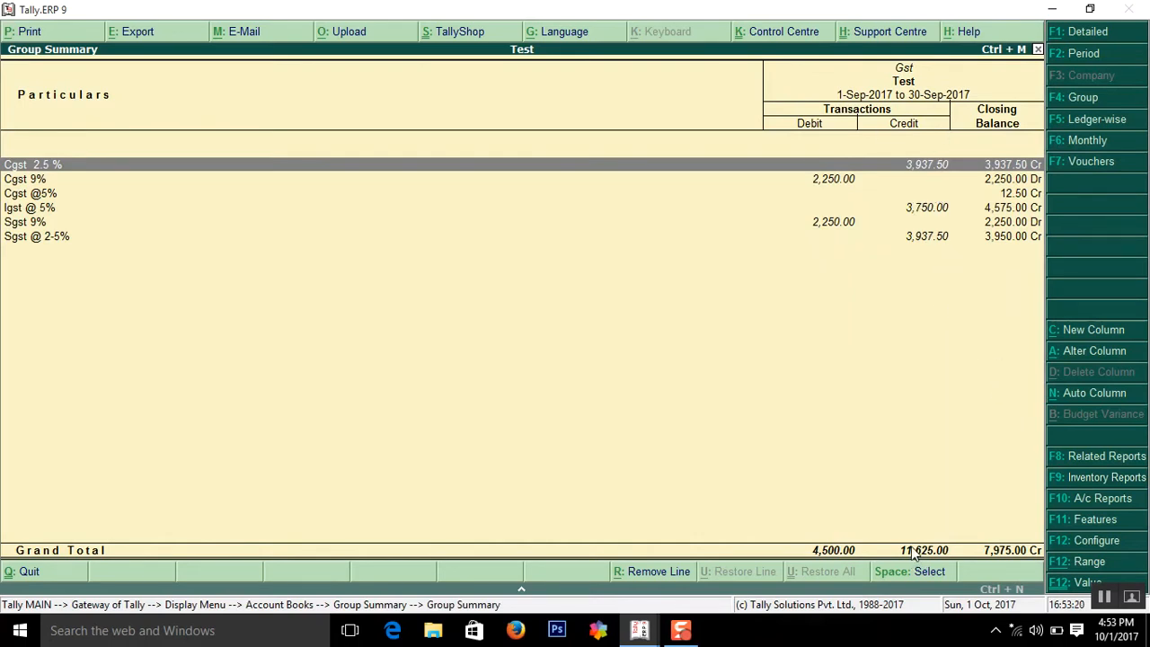
{"action": "mouse_move", "coordinate": [861, 263]}
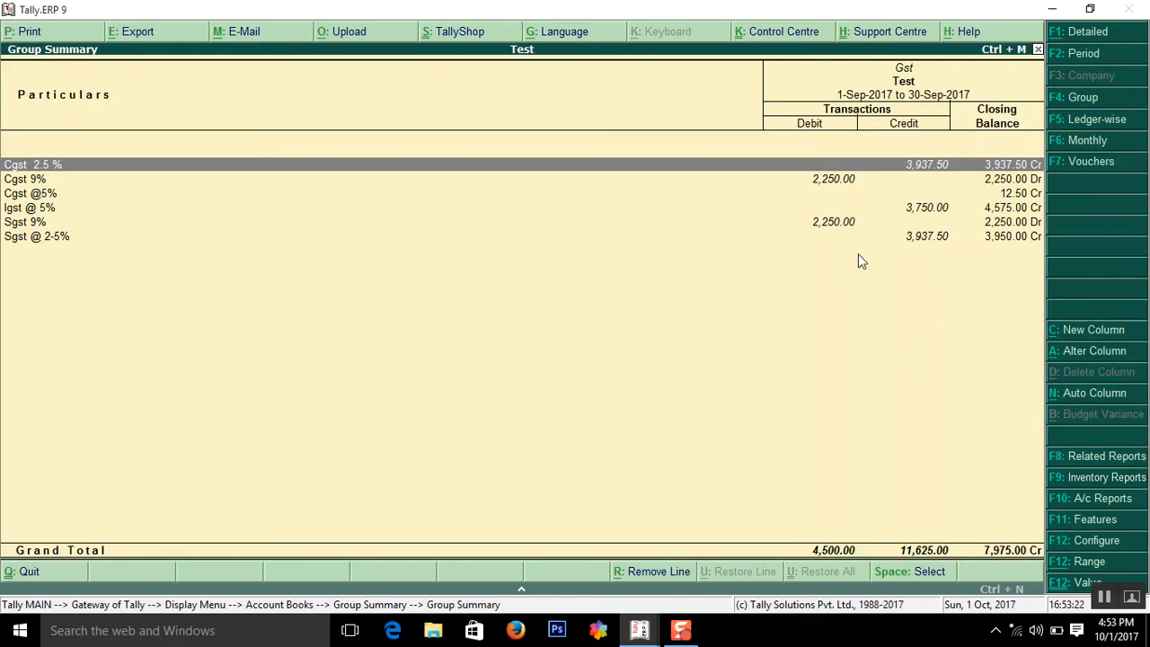
{"action": "mouse_move", "coordinate": [833, 201]}
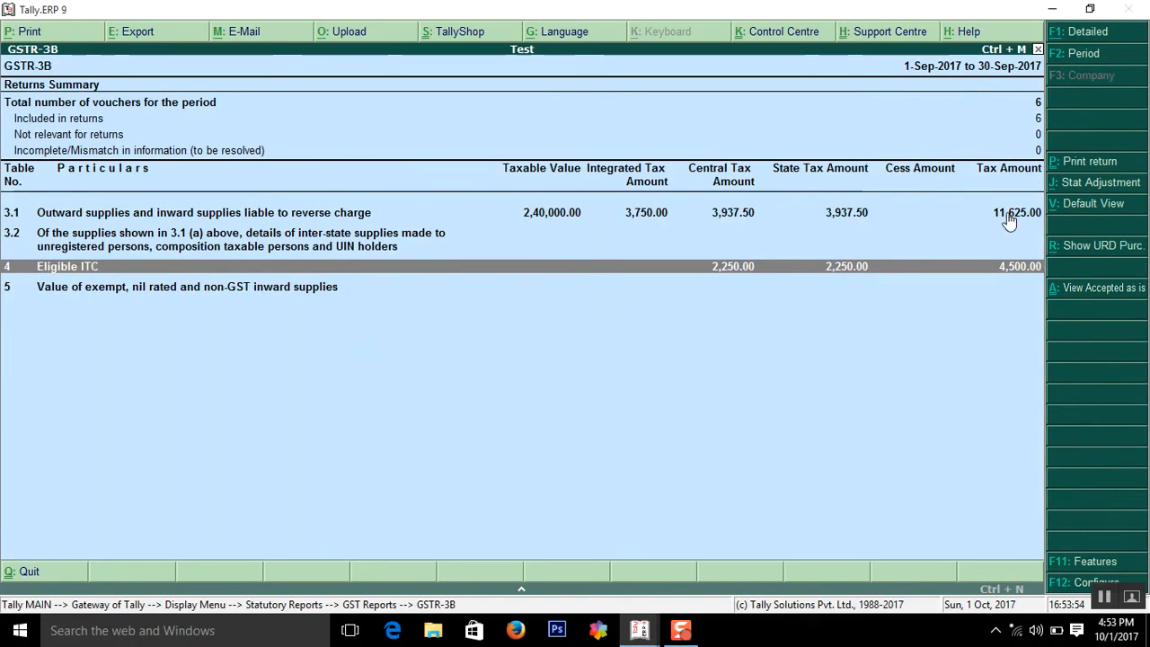
{"action": "mouse_move", "coordinate": [841, 226]}
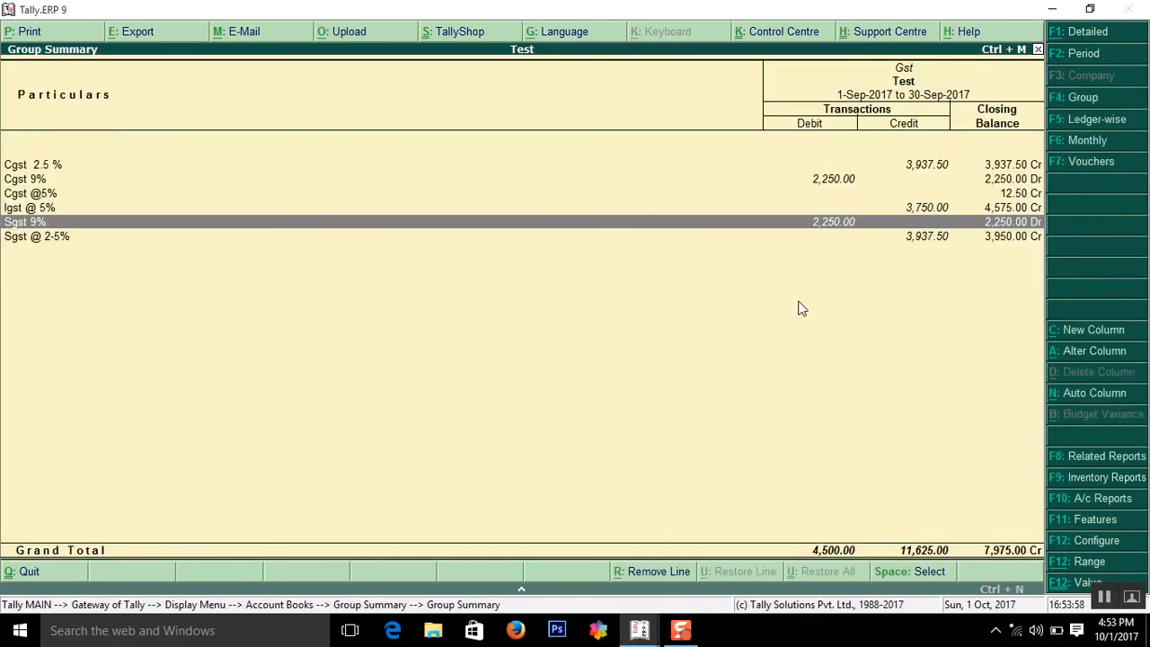
{"action": "mouse_move", "coordinate": [791, 331]}
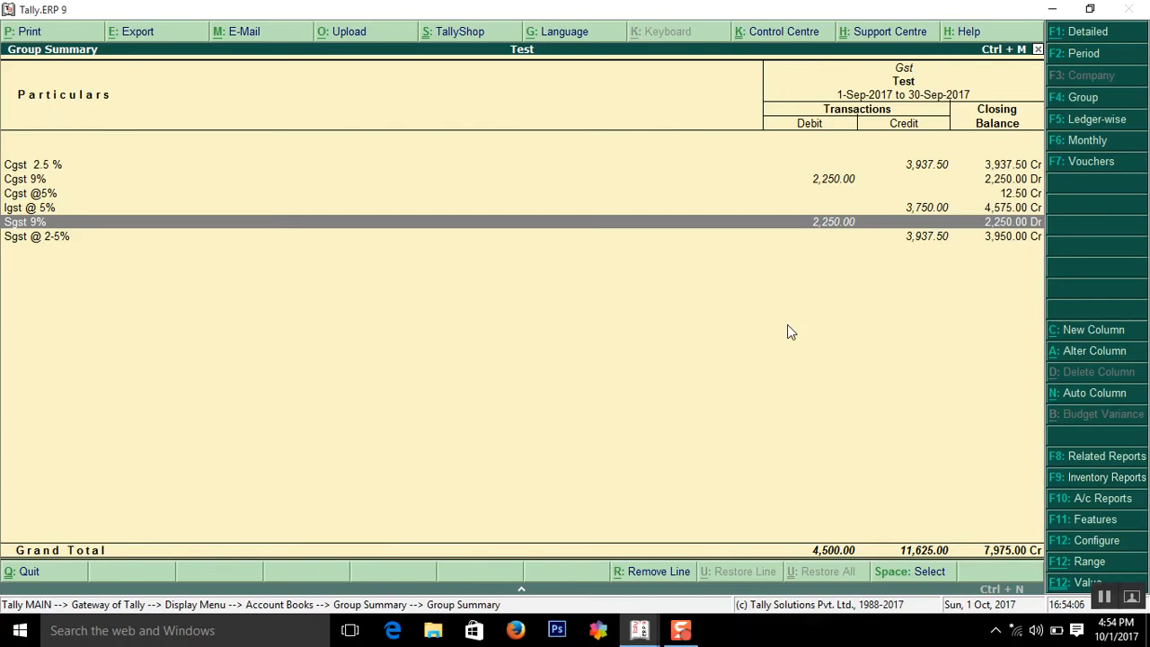
{"action": "mouse_move", "coordinate": [945, 196]}
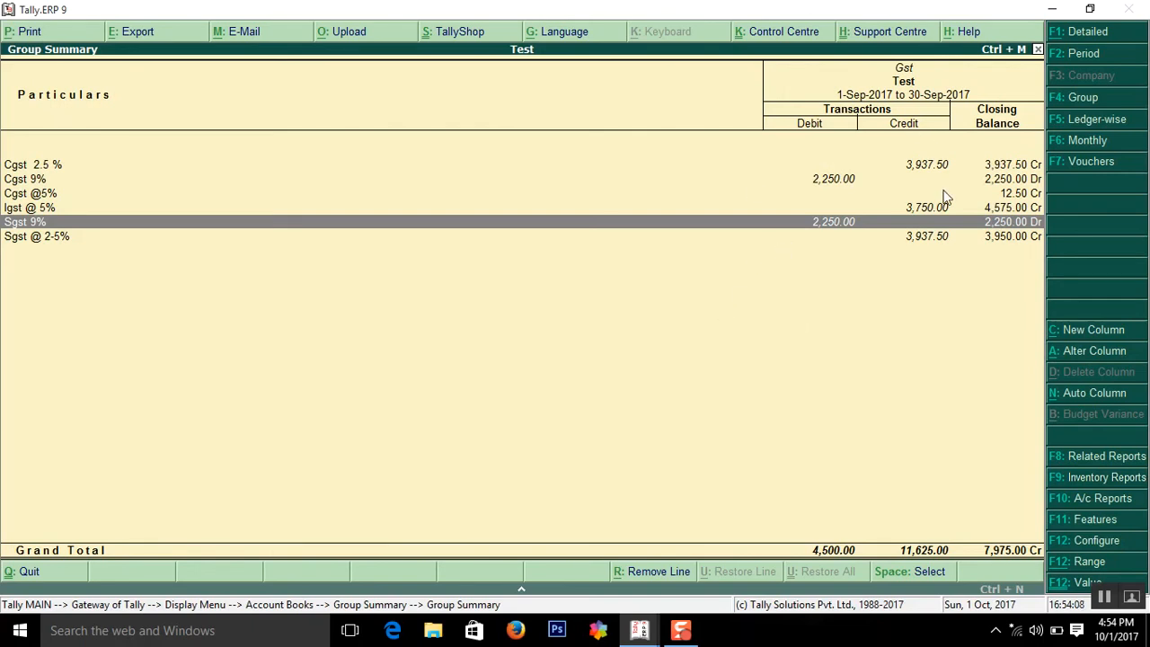
{"action": "mouse_move", "coordinate": [675, 275]}
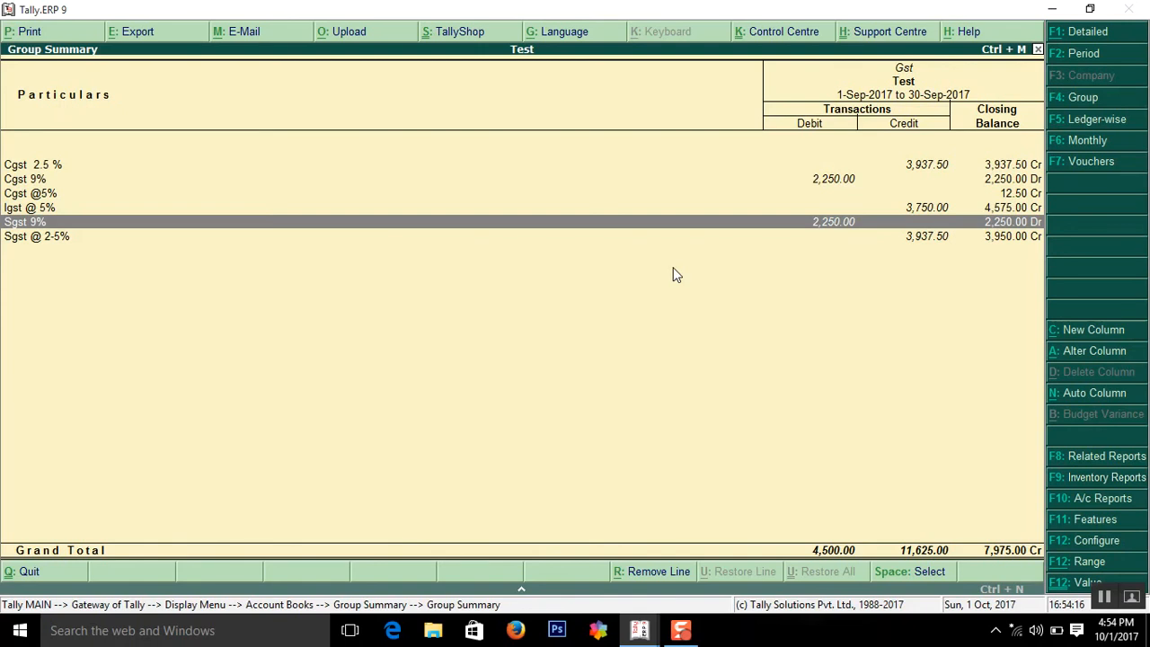
{"action": "mouse_move", "coordinate": [619, 291]}
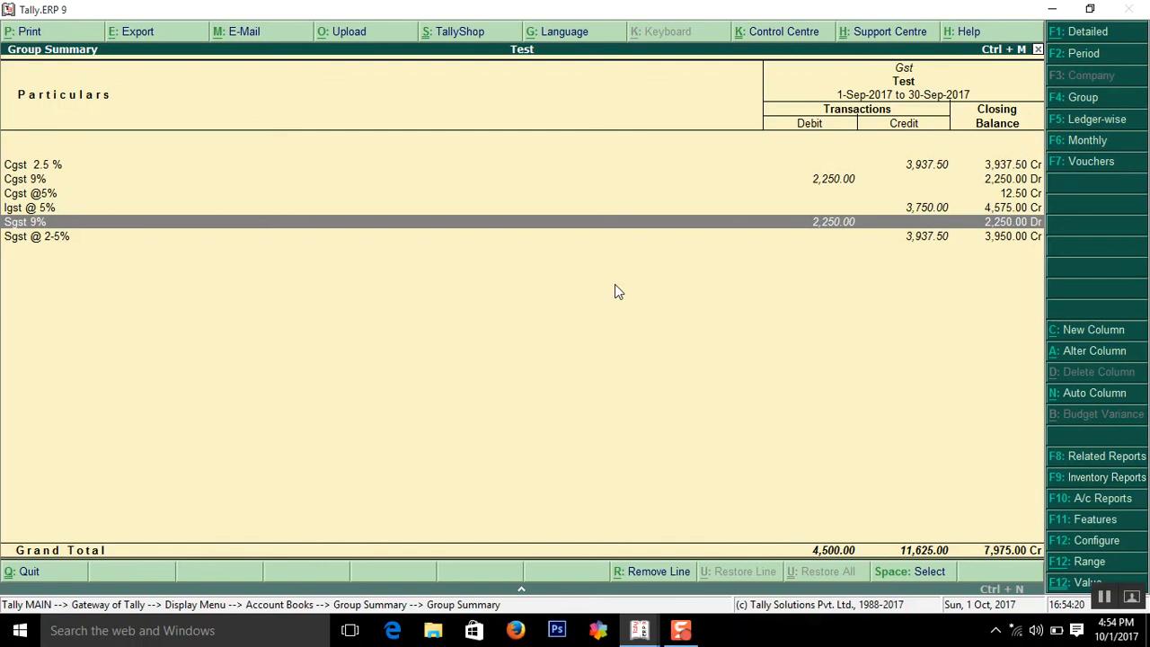
{"action": "mouse_move", "coordinate": [685, 255]}
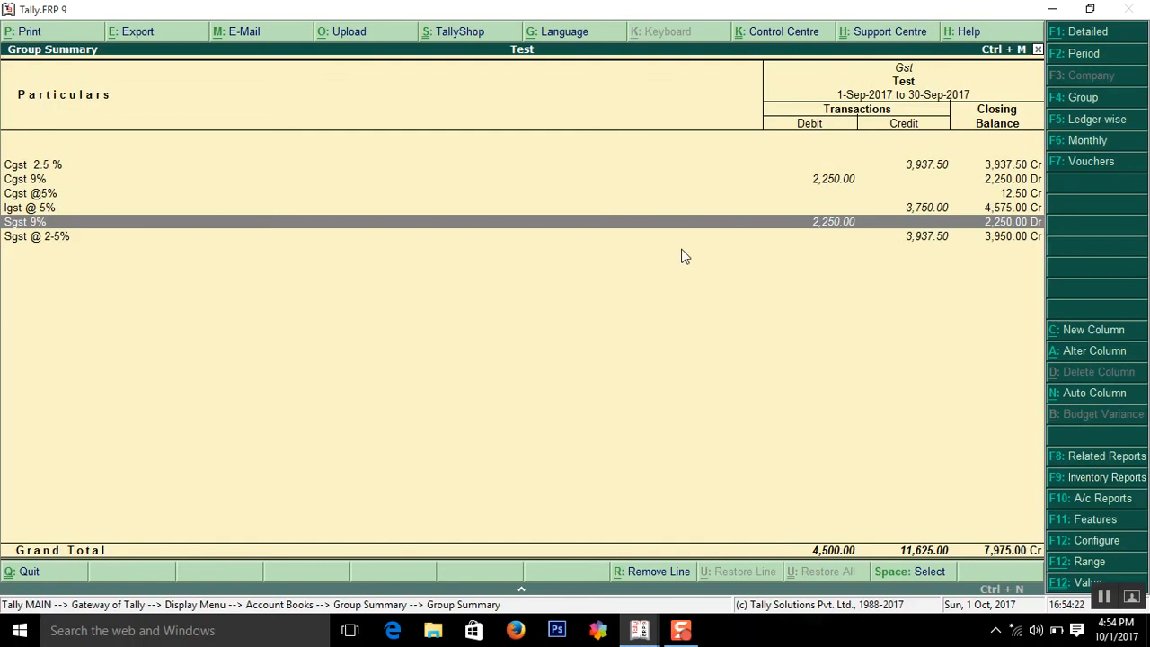
{"action": "mouse_move", "coordinate": [576, 234]}
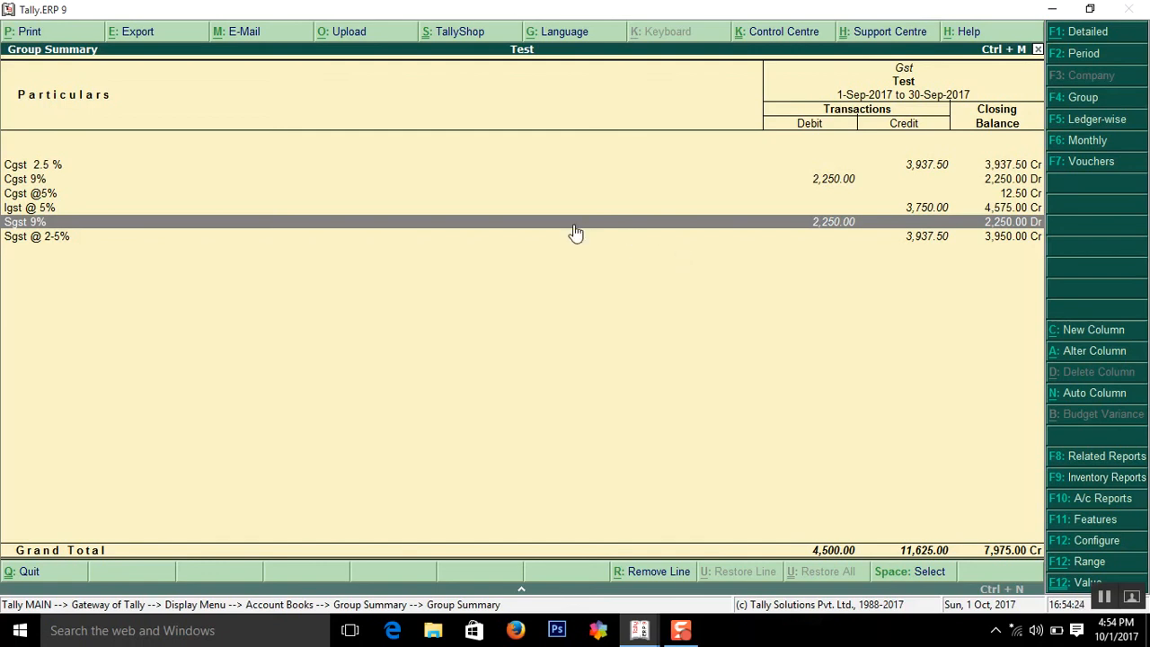
{"action": "mouse_move", "coordinate": [787, 375]}
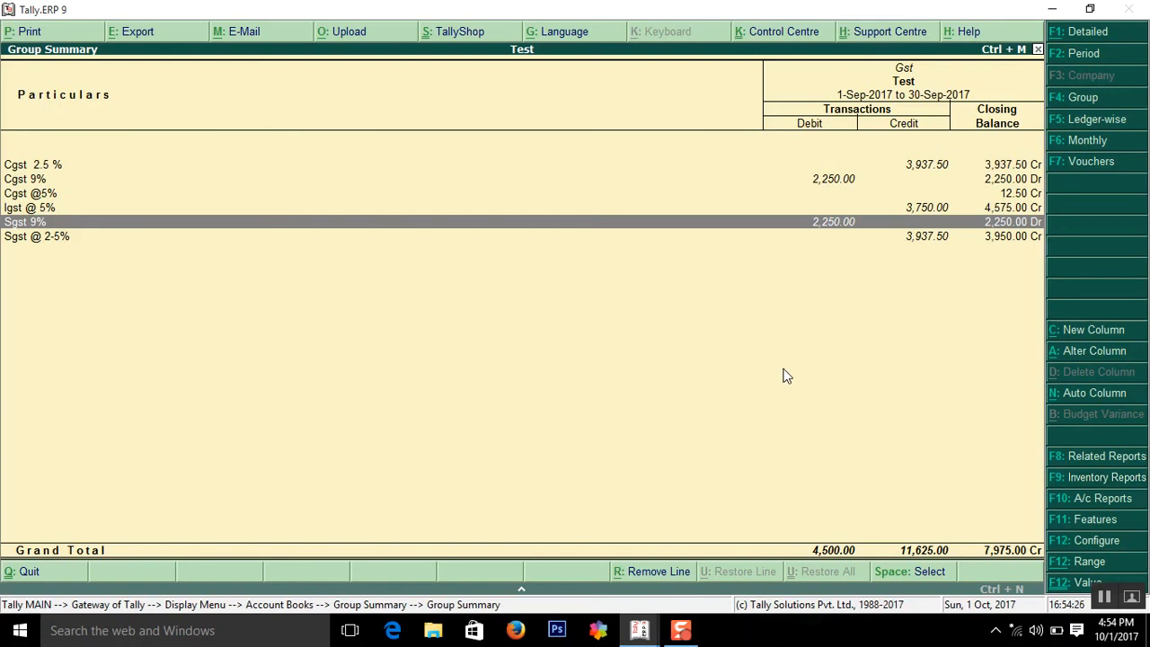